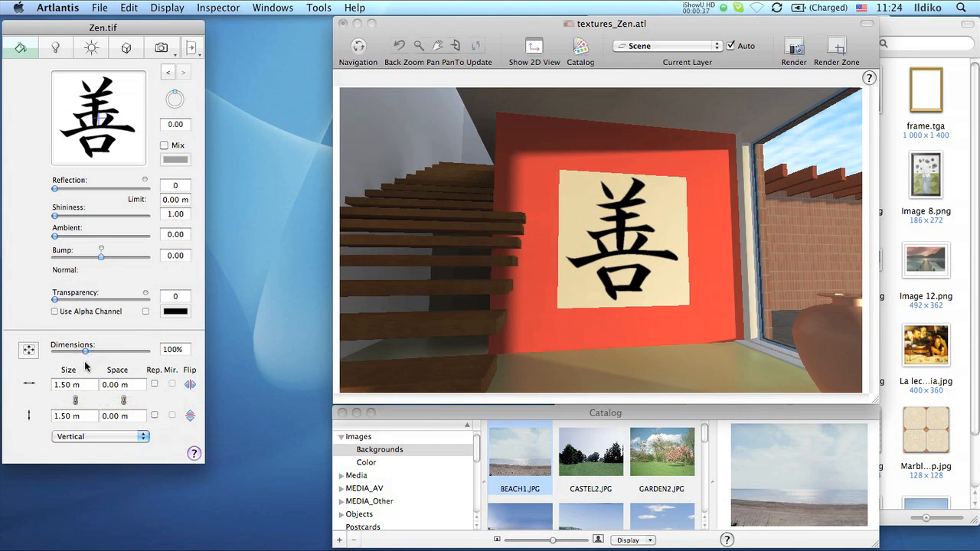
Step: Scale the Zen texture to 71%, repeat and mirror it with 0.10 m spacing, keeping vertical projection
left_click(70, 385)
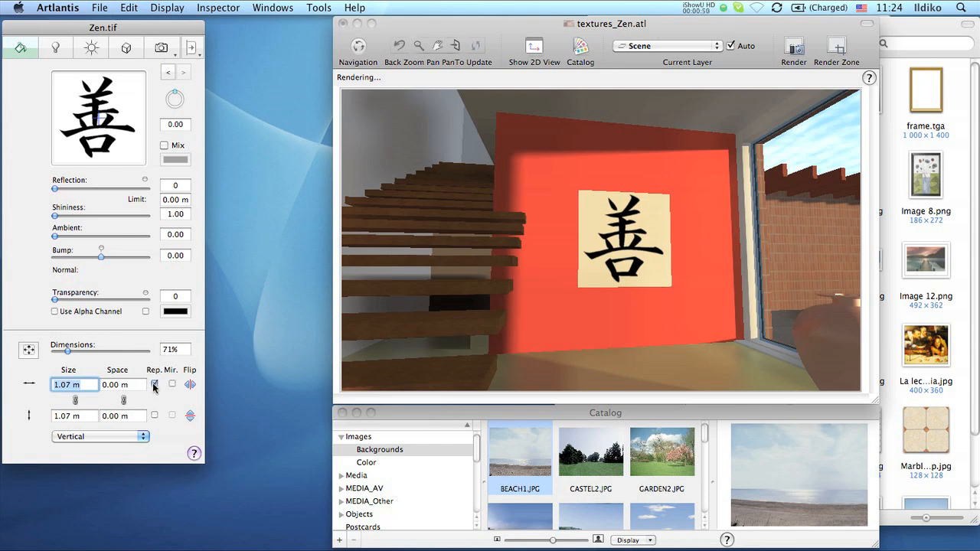
left_click(154, 384)
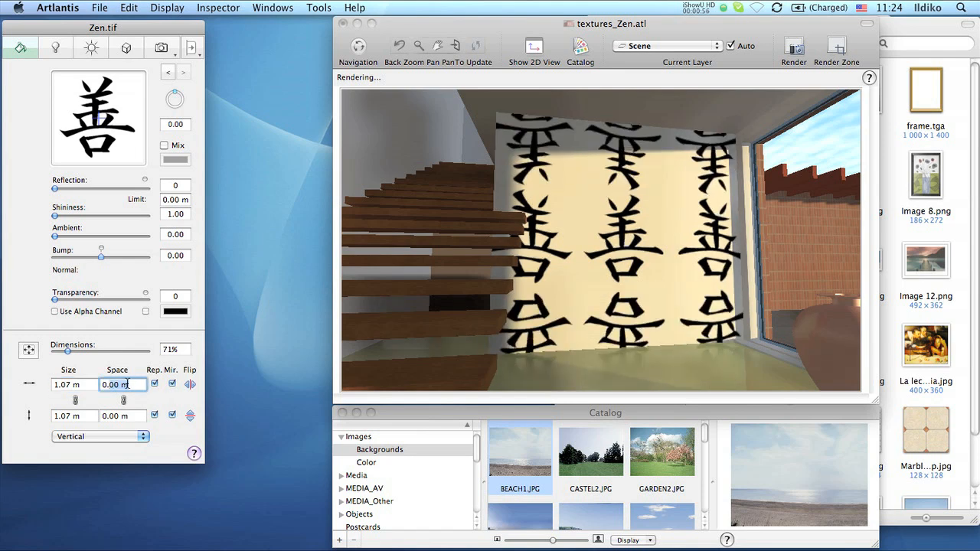
type("0.1")
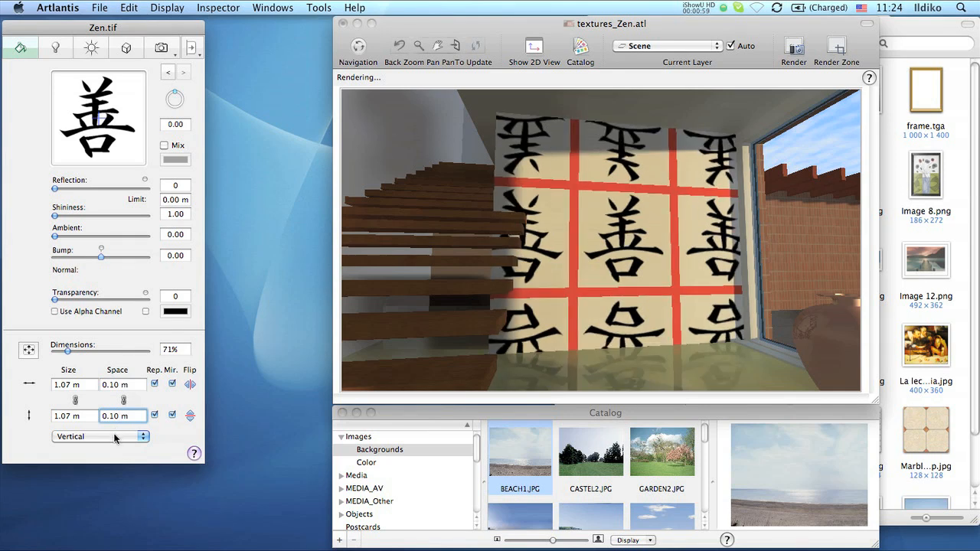
left_click(100, 437)
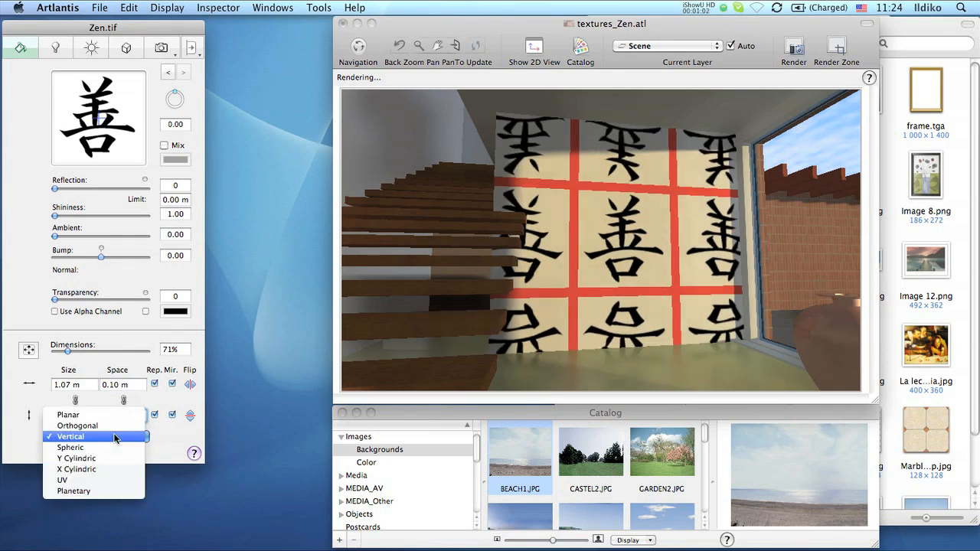
left_click(70, 437)
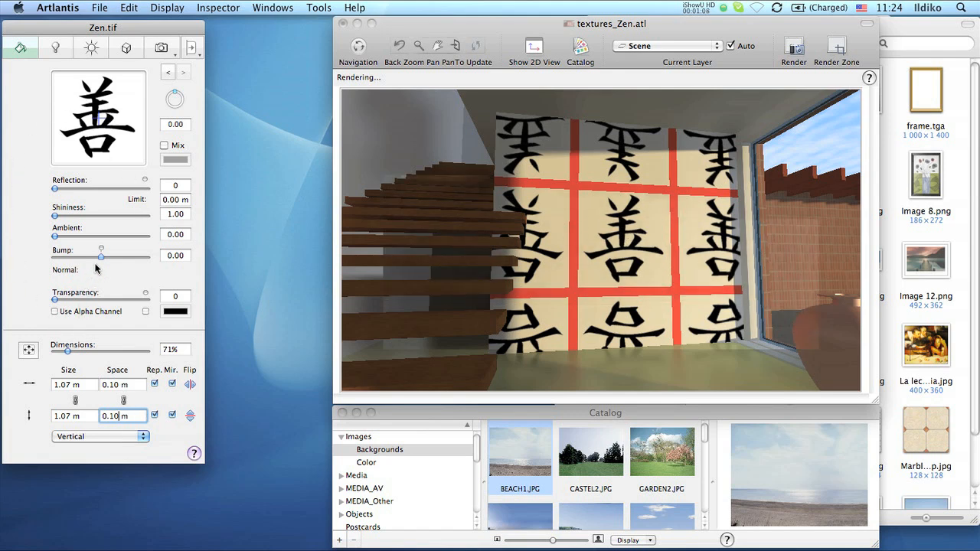
Step: Set the Zen texture's bump to -2.49 and transparency to 253, then show the material list
left_click_drag(101, 254, 102, 254)
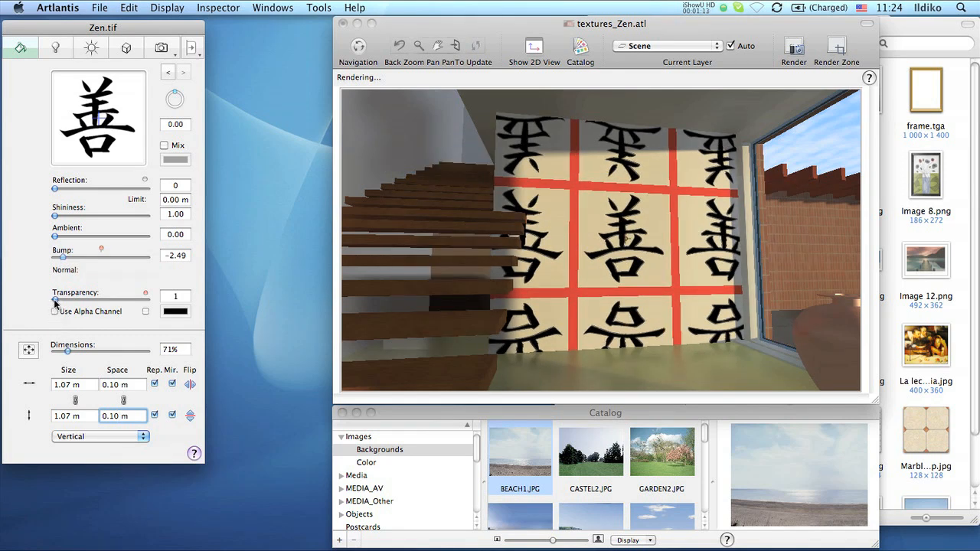
left_click_drag(55, 300, 137, 300)
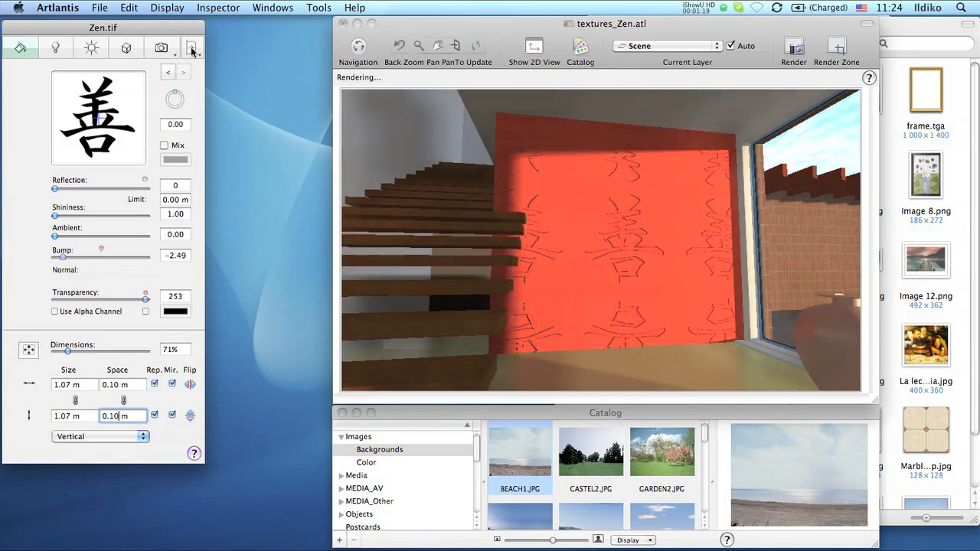
left_click(193, 47)
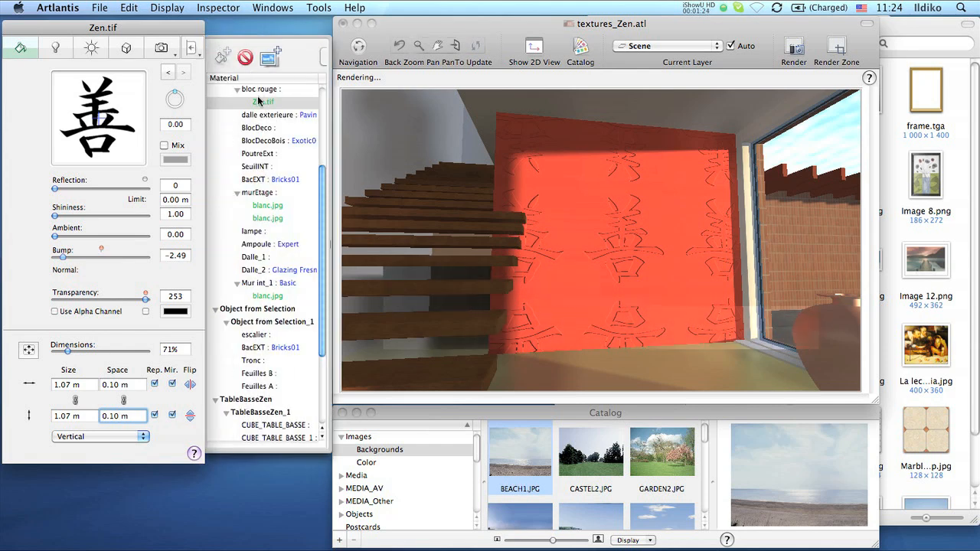
mouse_move(264, 101)
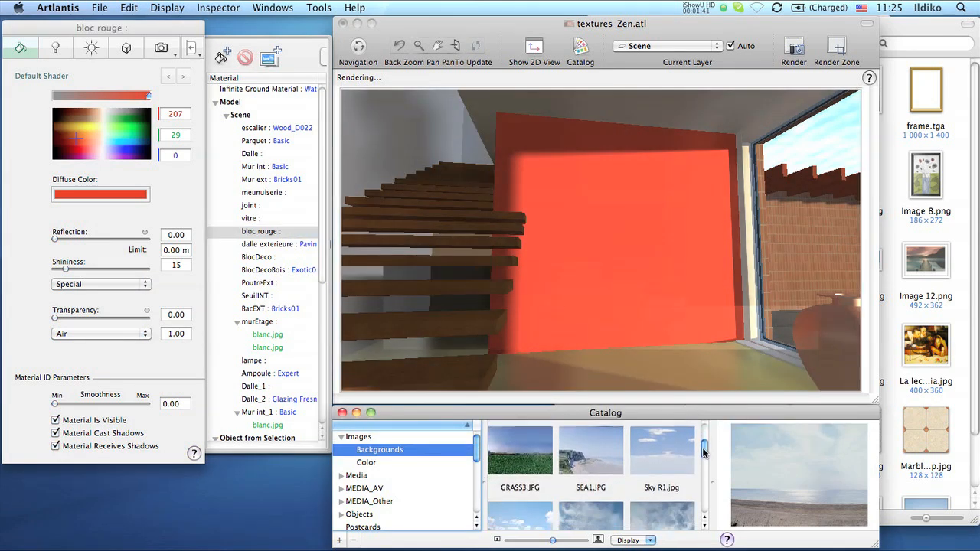
Step: Scroll through the Catalog's Backgrounds images after removing the Zen texture
scroll("down", 3)
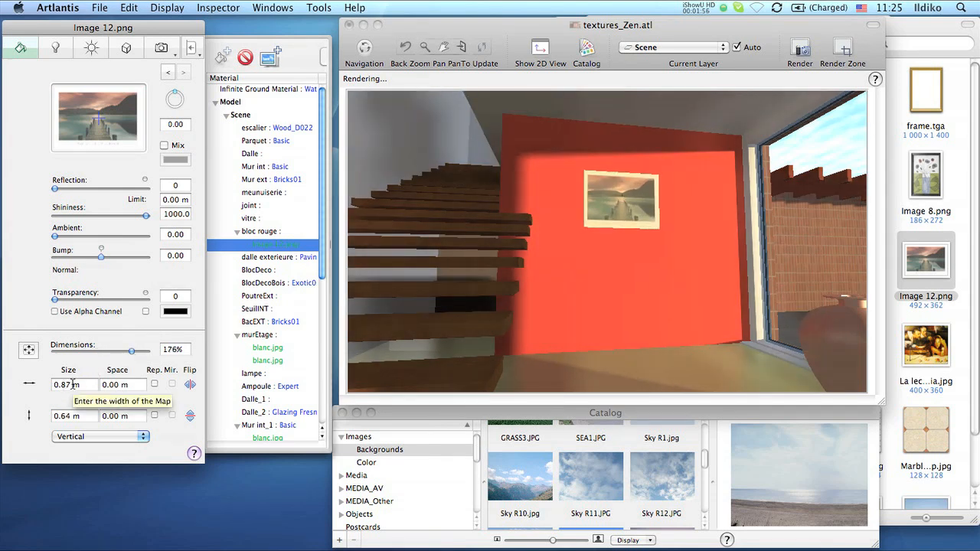
Step: Size the lake photo to 1.5 m wide, raise its ambient to 0.20, and drop the gold frame texture onto the wall
type("1.5")
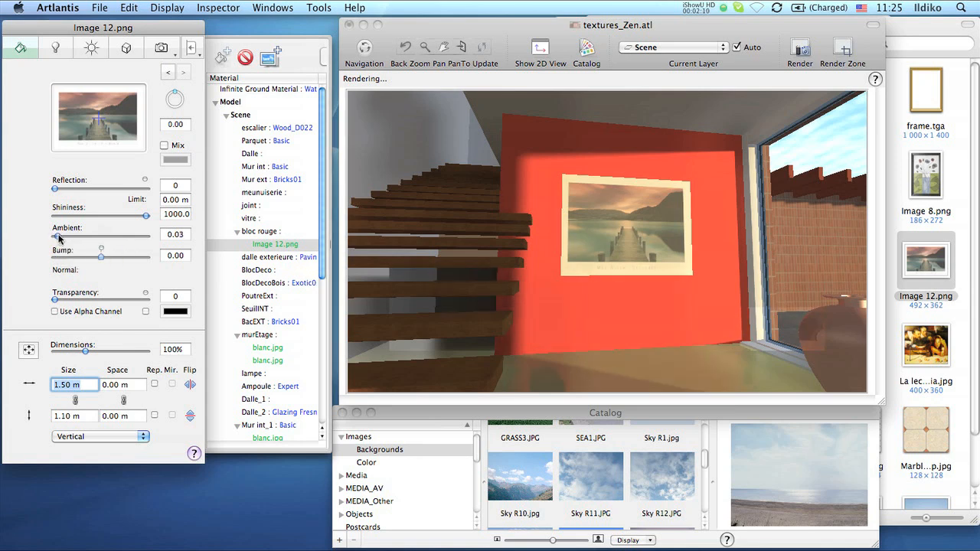
left_click_drag(55, 238, 83, 237)
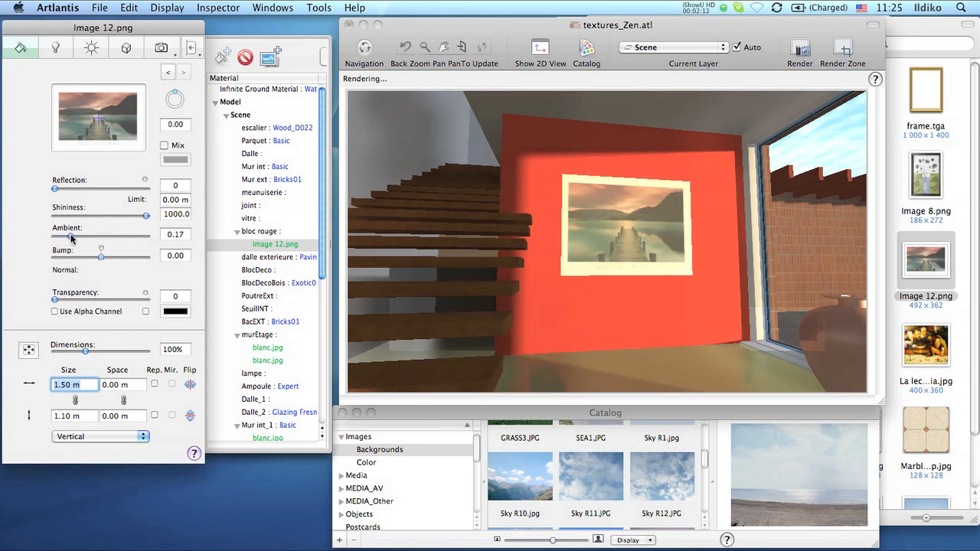
left_click_drag(77, 239, 80, 239)
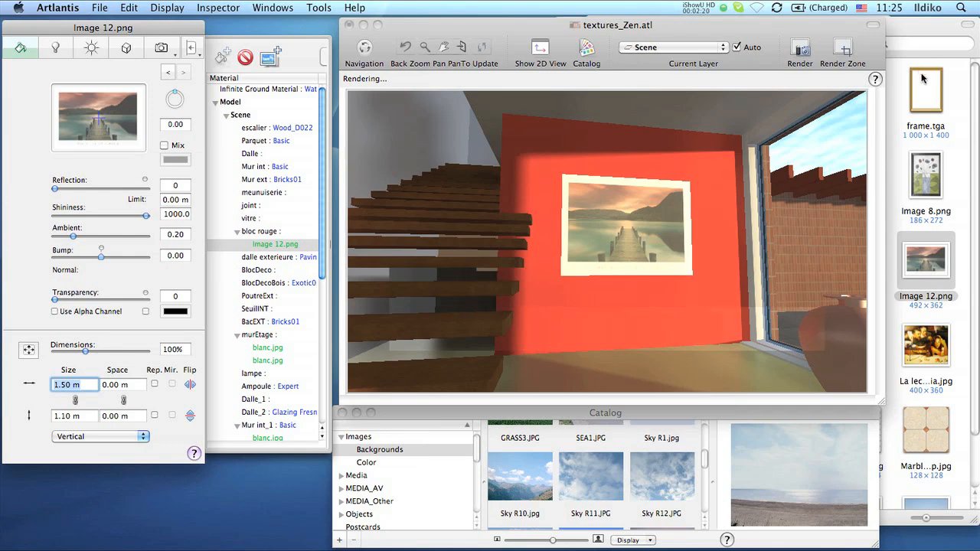
left_click_drag(925, 92, 615, 245)
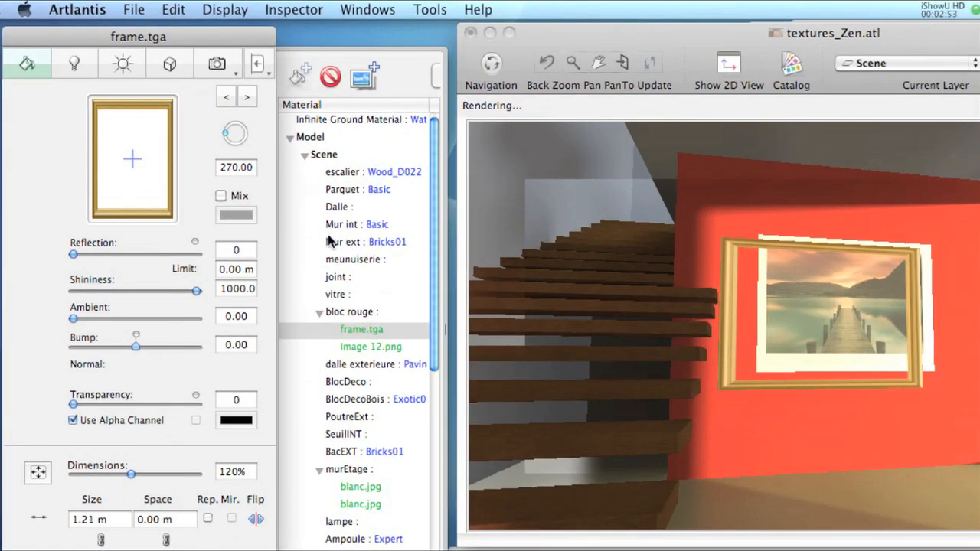
left_click(361, 329)
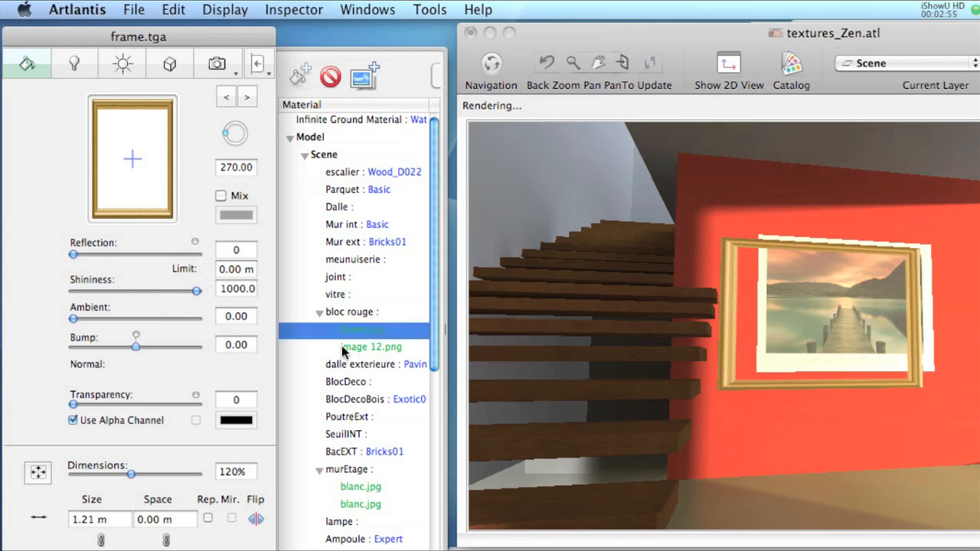
left_click(370, 346)
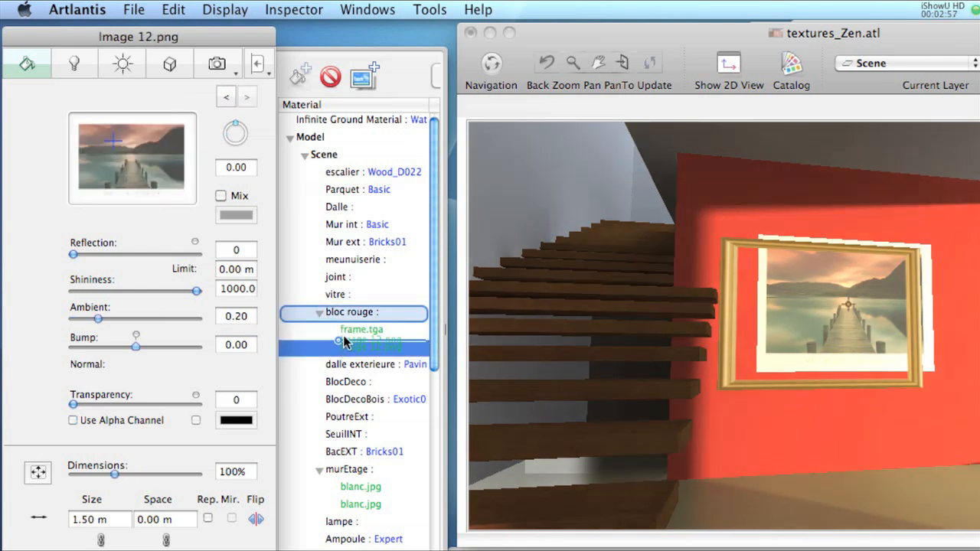
left_click(352, 313)
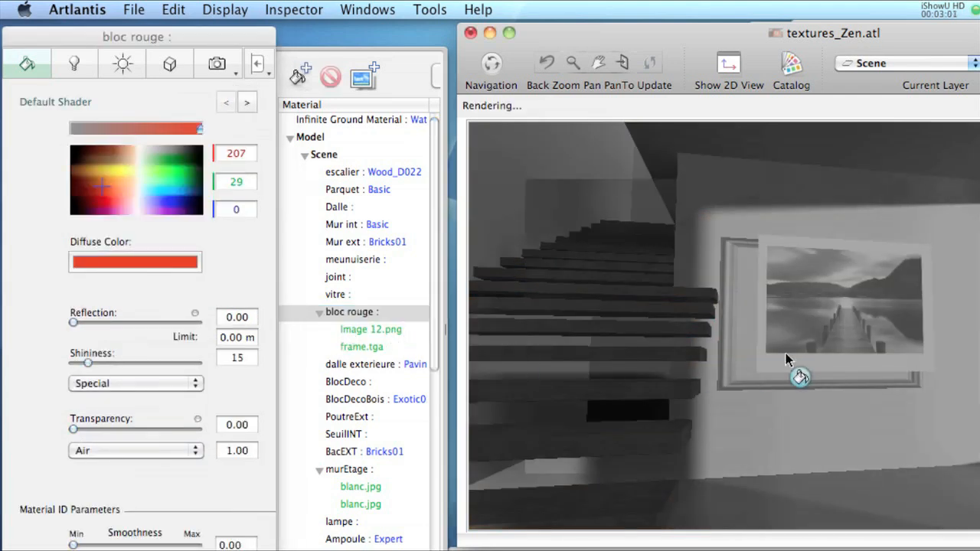
left_click(352, 313)
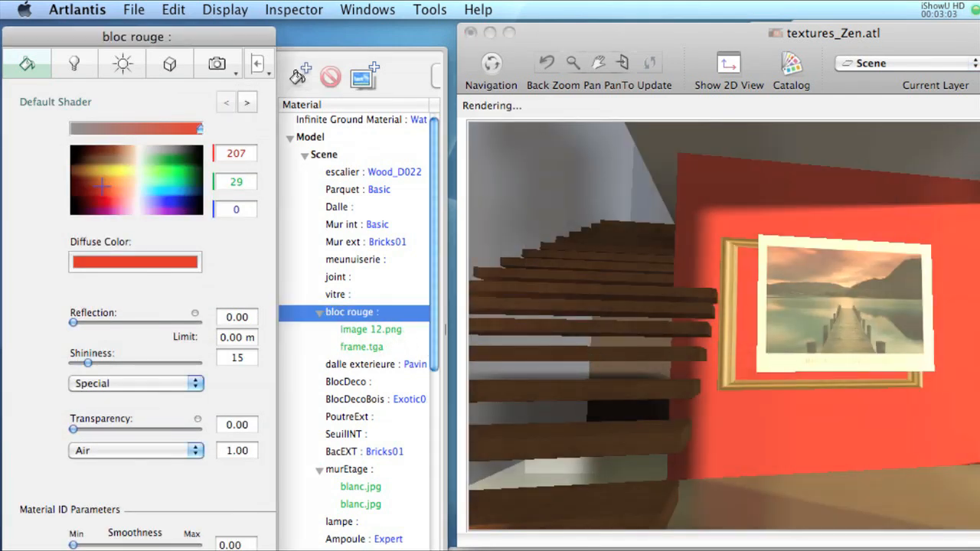
left_click(361, 346)
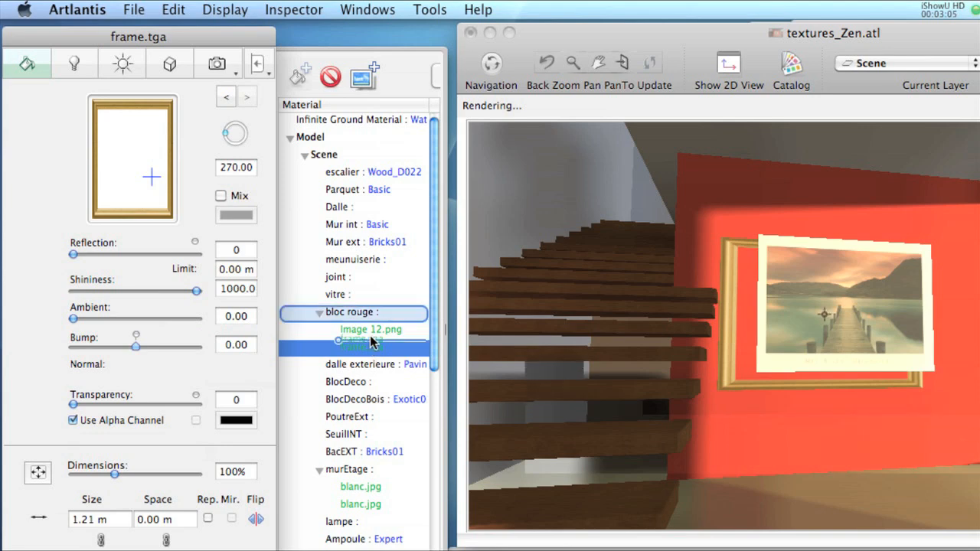
left_click(351, 313)
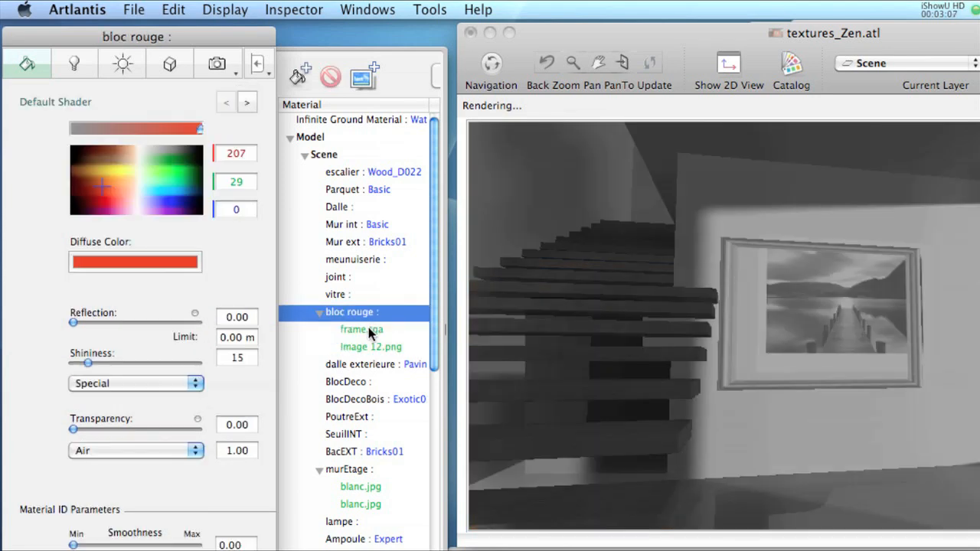
left_click(370, 346)
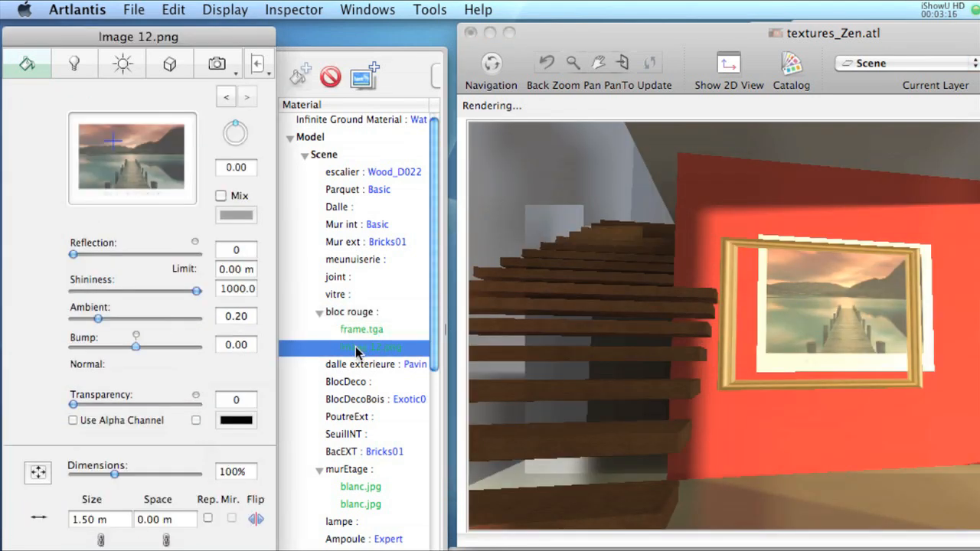
left_click(362, 331)
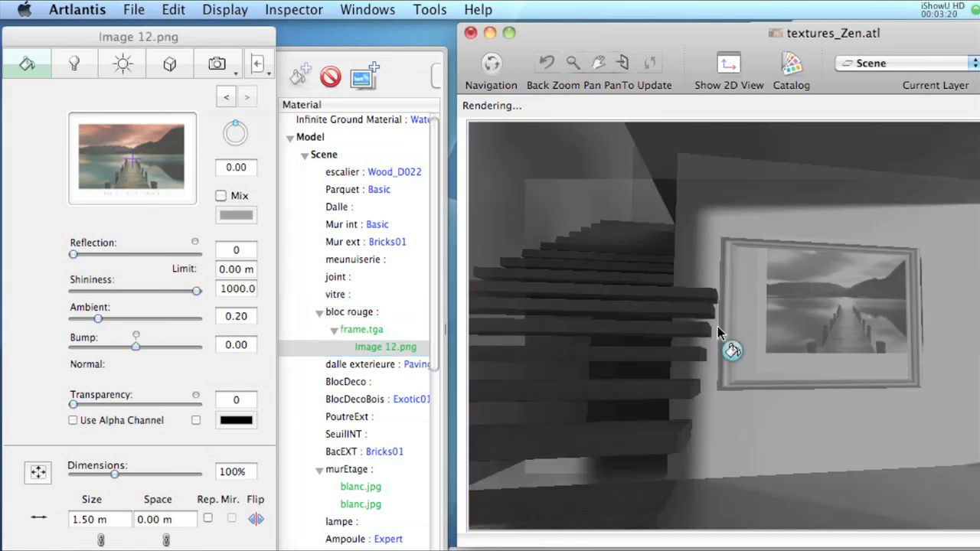
Step: Select frame.tga with the lake photo nested under it, shift the frame around the photo, and bring up its merge options
left_click(386, 346)
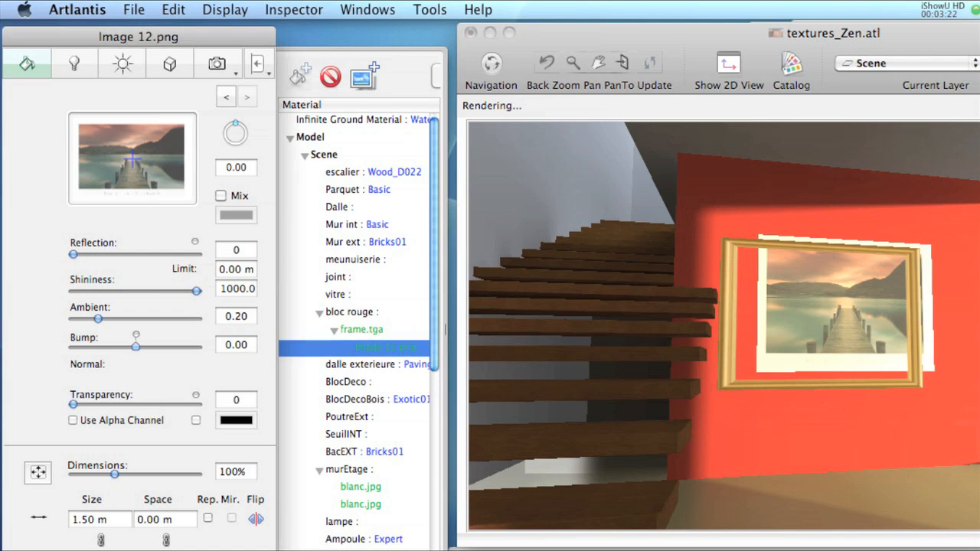
left_click(361, 329)
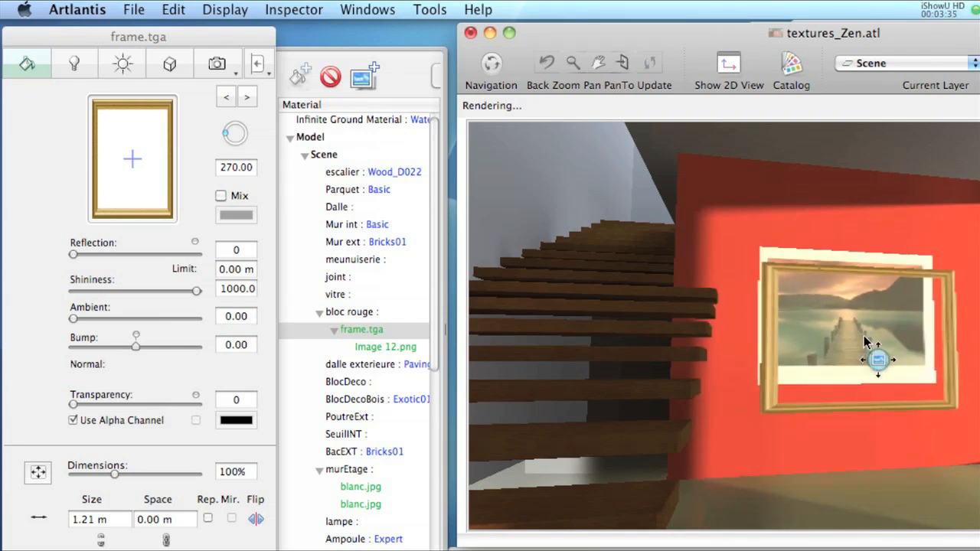
left_click_drag(876, 359, 894, 337)
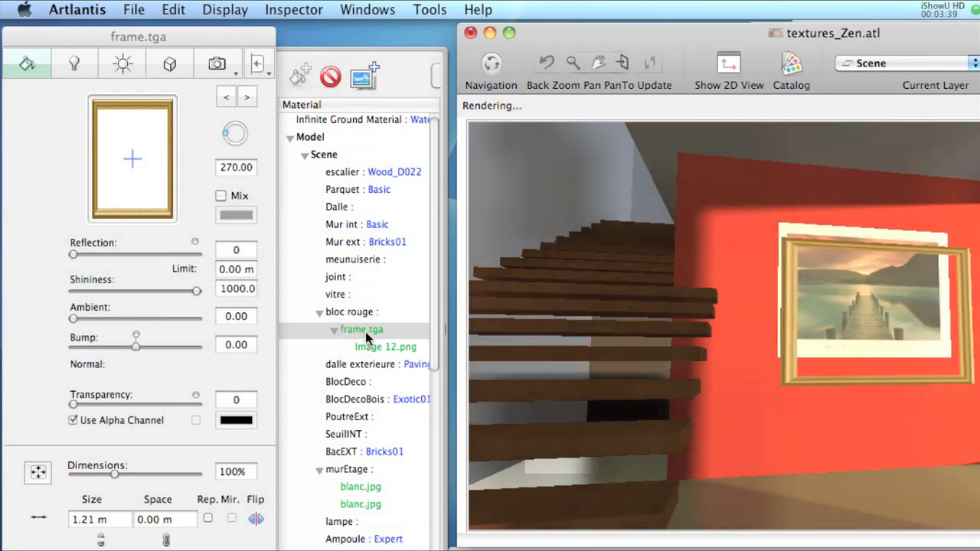
right_click(362, 329)
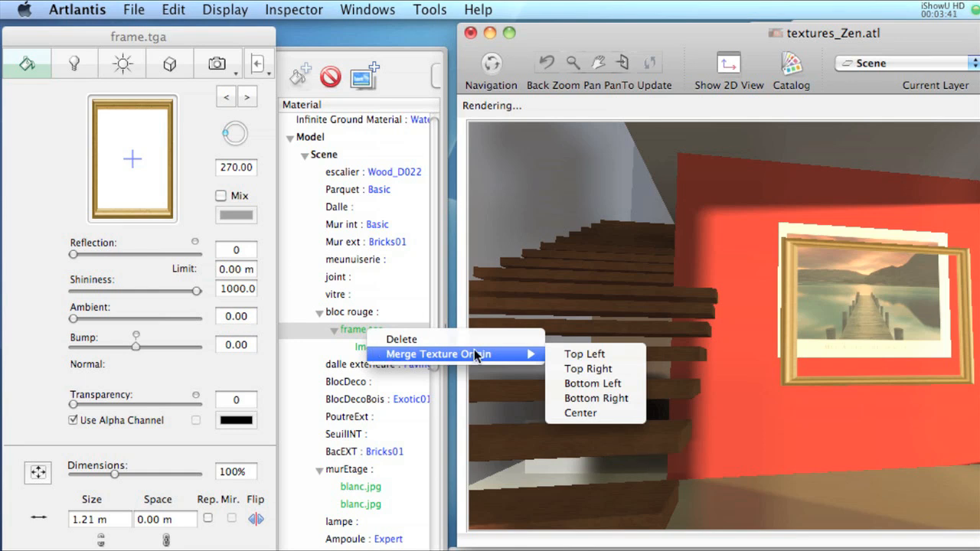